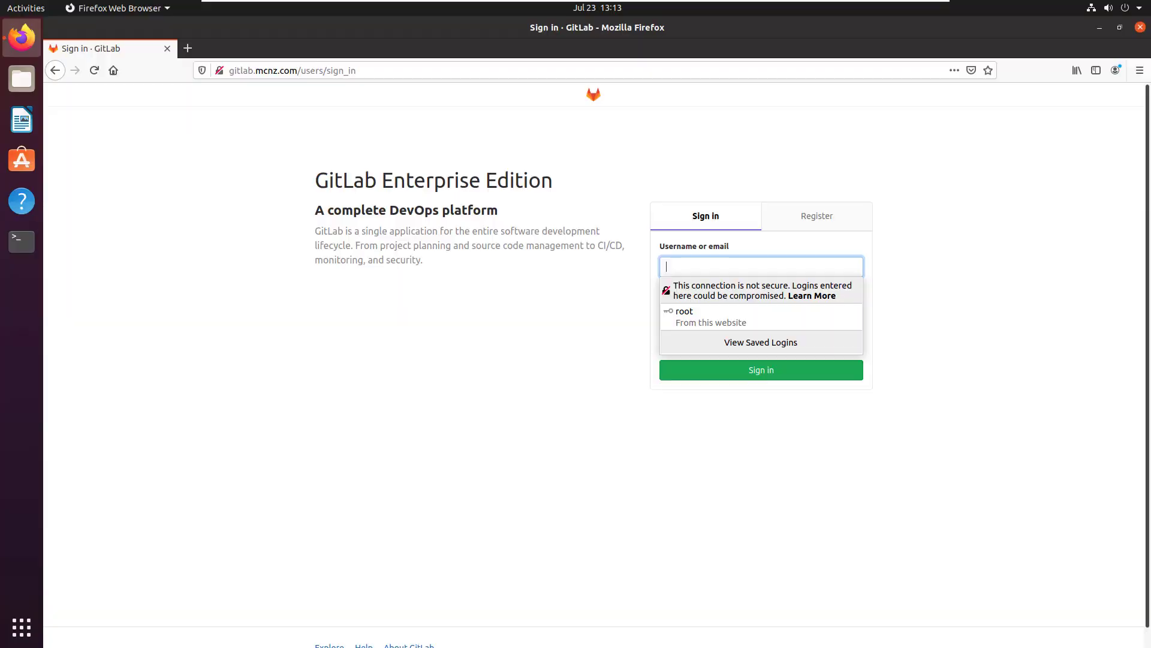
mouse_move(776, 321)
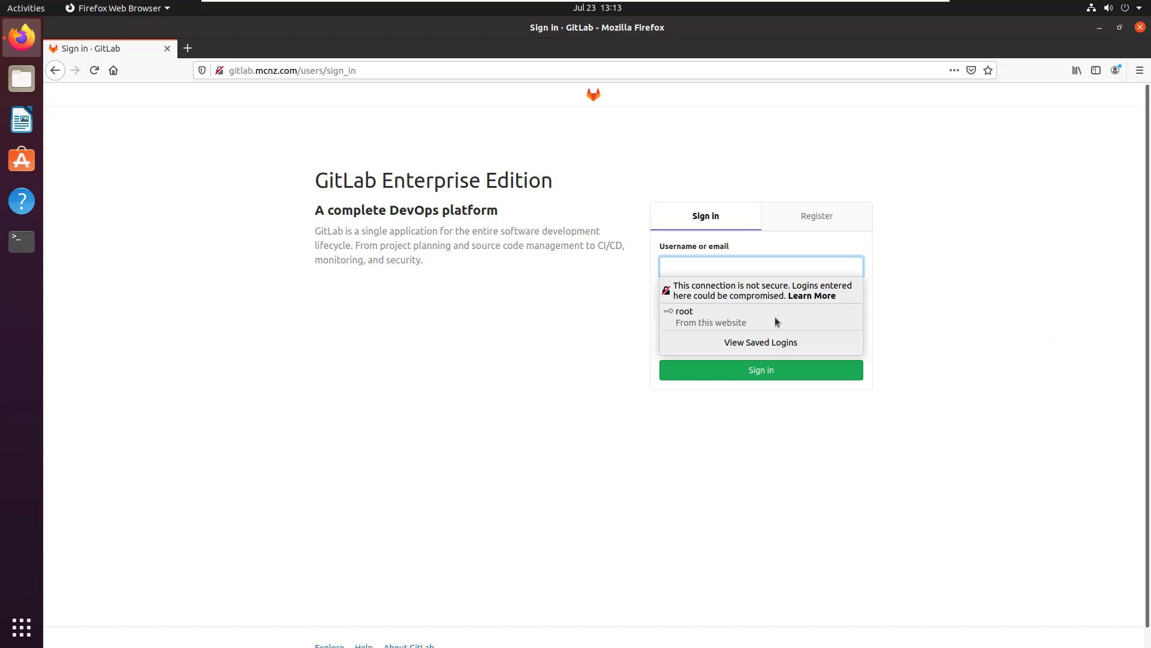
- Sign in to GitLab as root using the saved autofill login
left_click(684, 316)
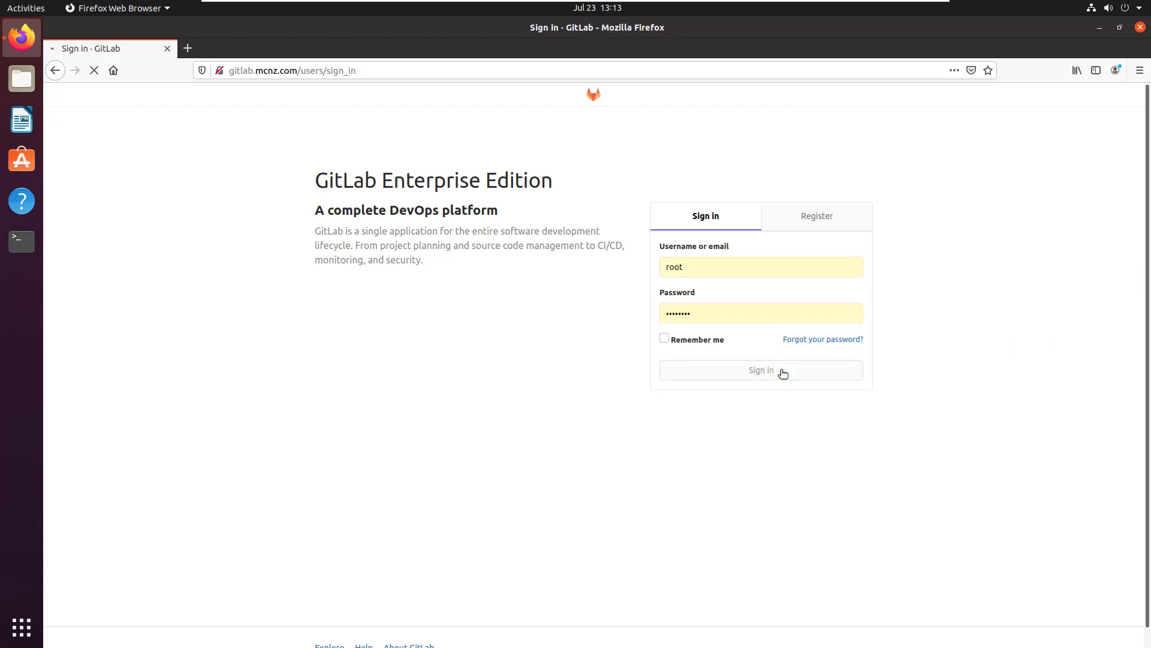
left_click(761, 369)
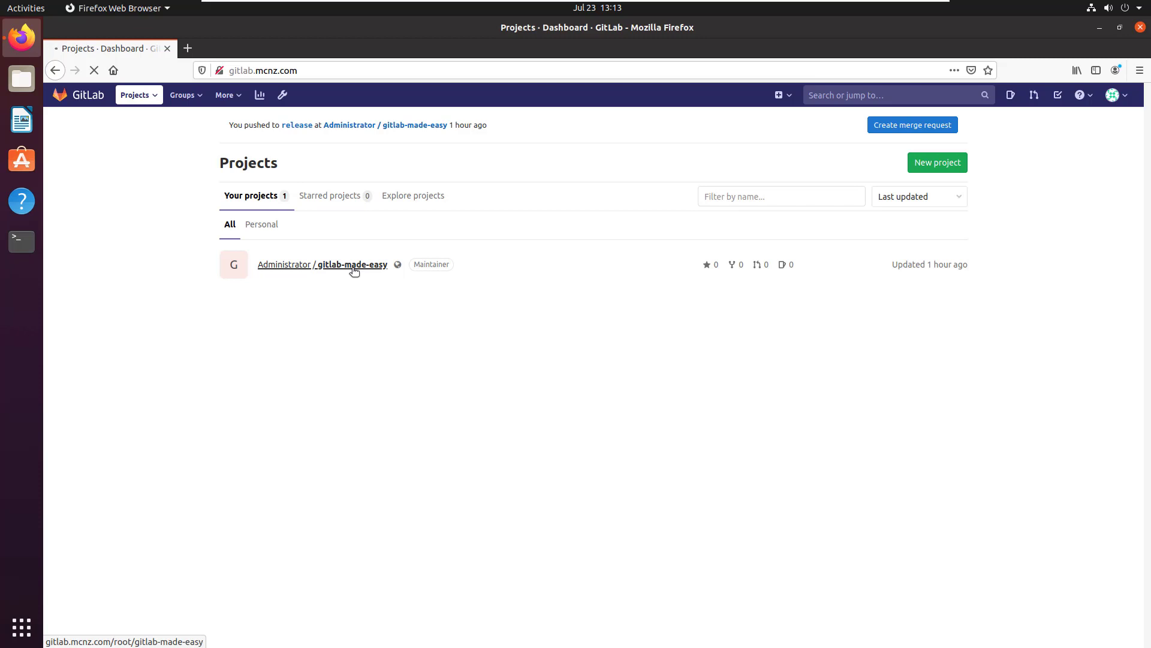
- Open the gitlab-made-easy project and go through Repository Files to its Branches list
left_click(337, 264)
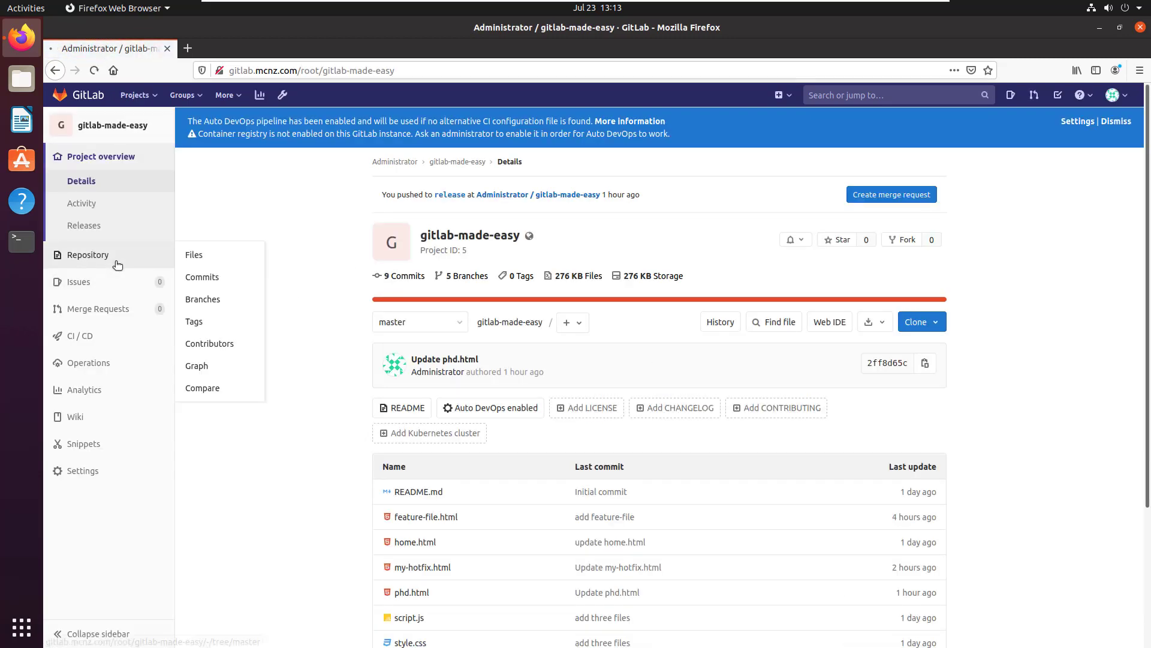
left_click(194, 254)
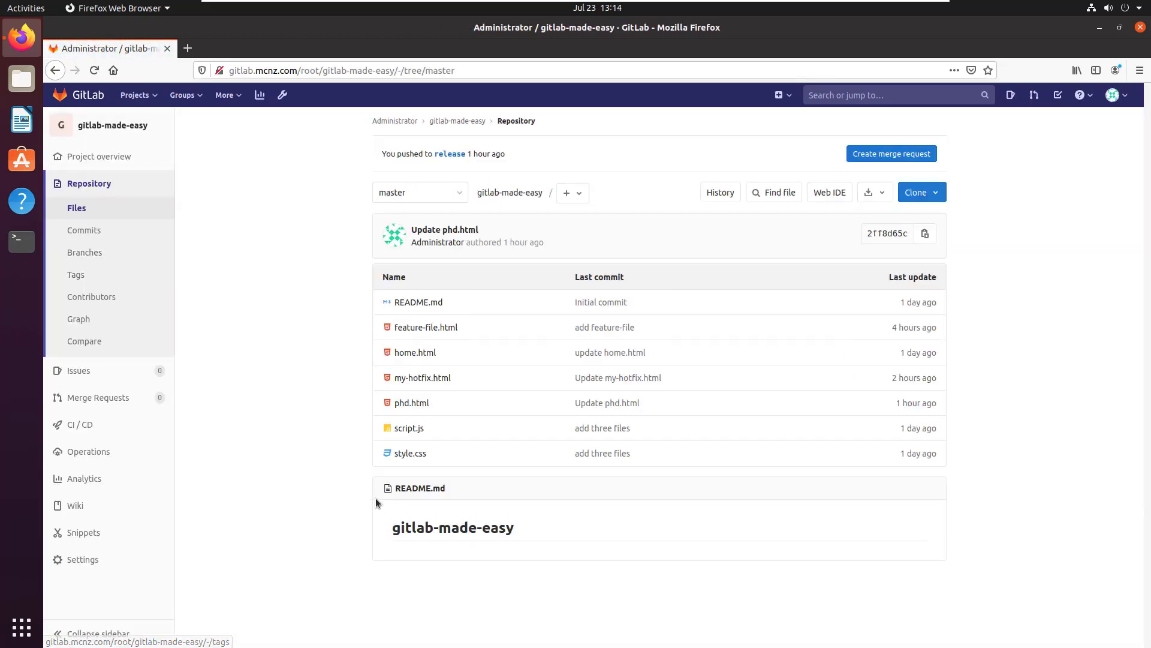
left_click(85, 252)
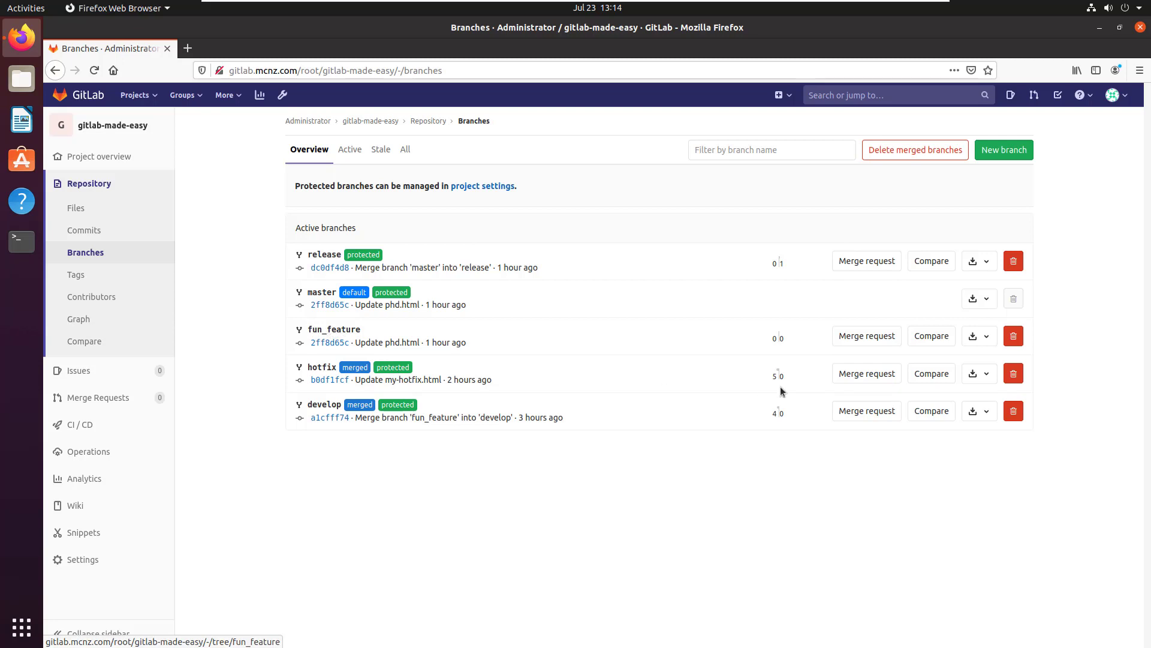
mouse_move(1014, 335)
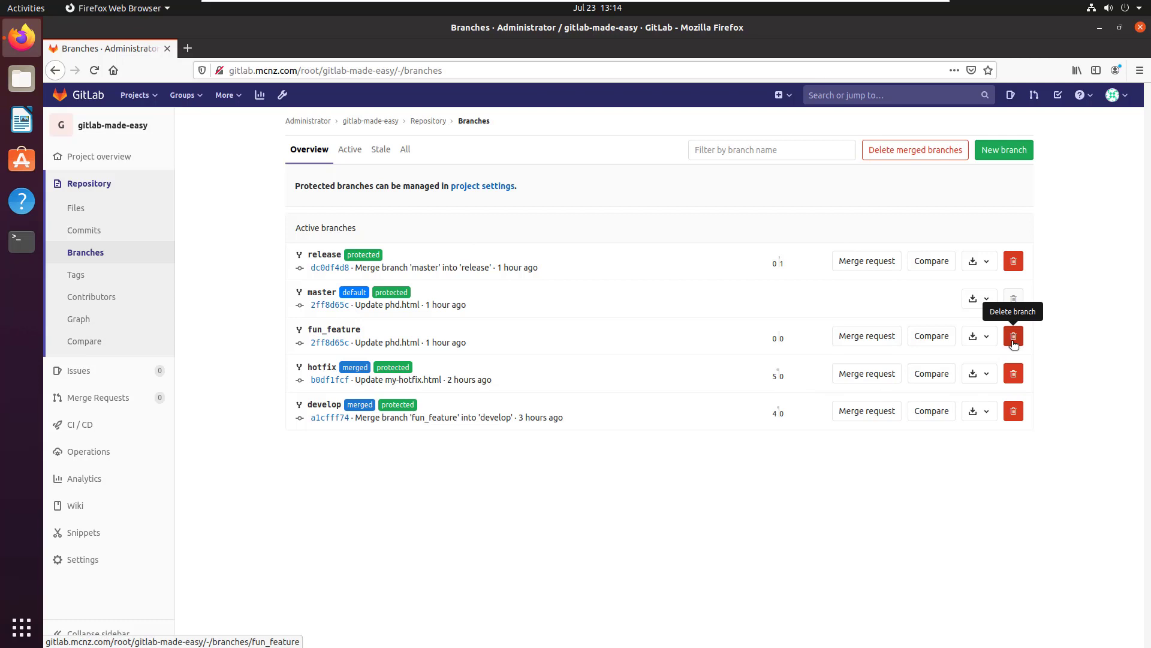
mouse_move(470, 523)
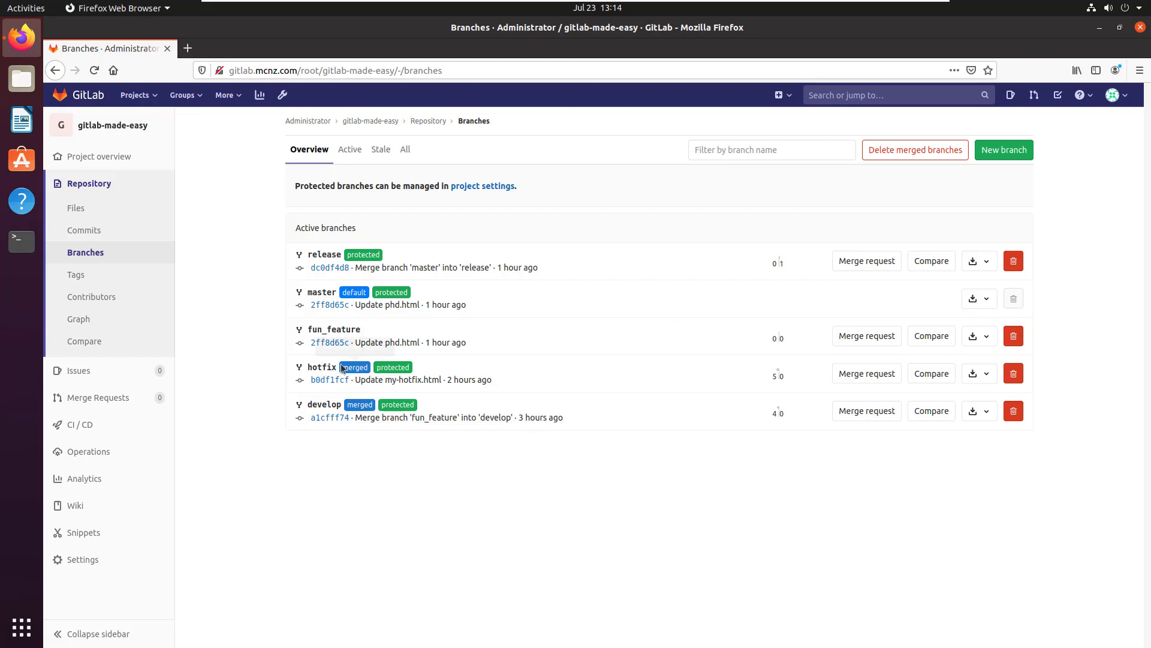
mouse_move(333, 329)
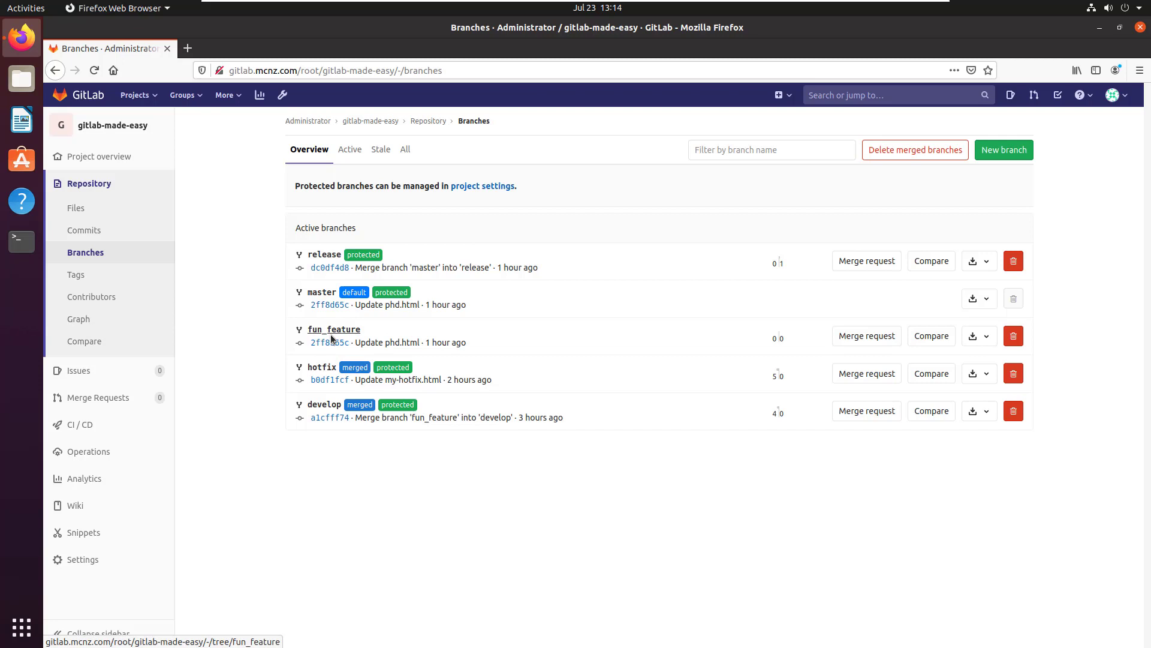
mouse_move(330, 340)
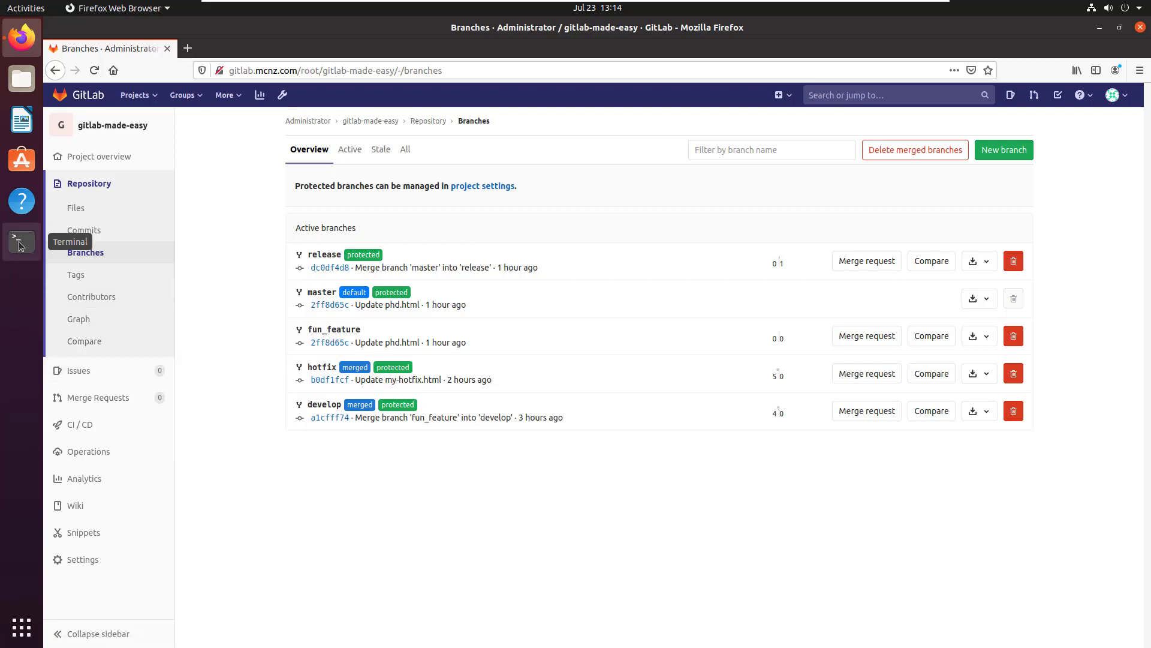
- Open Terminal, list the directory with sl, and cd into gitlab-made-easy
left_click(20, 242)
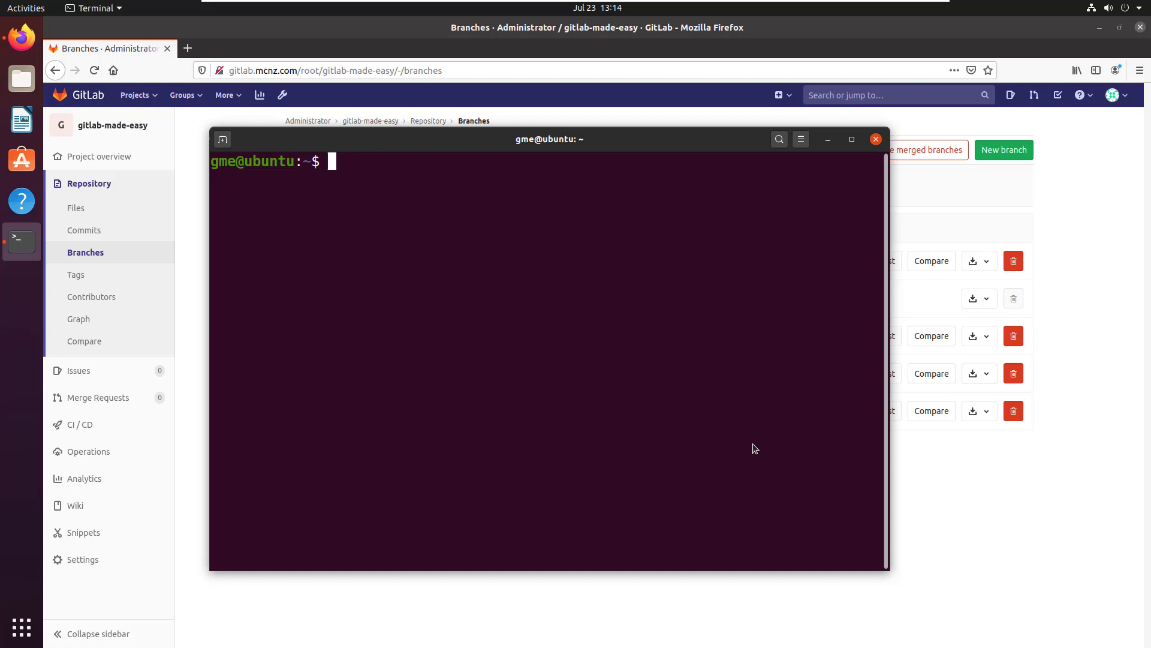
type("sl")
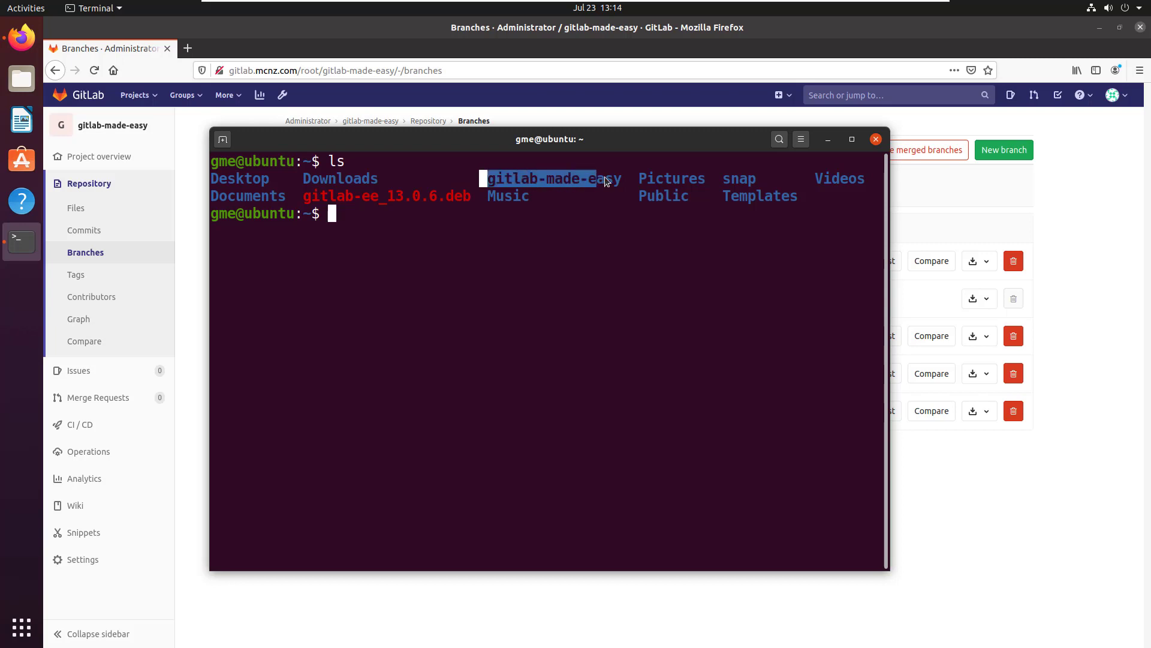
type("cd")
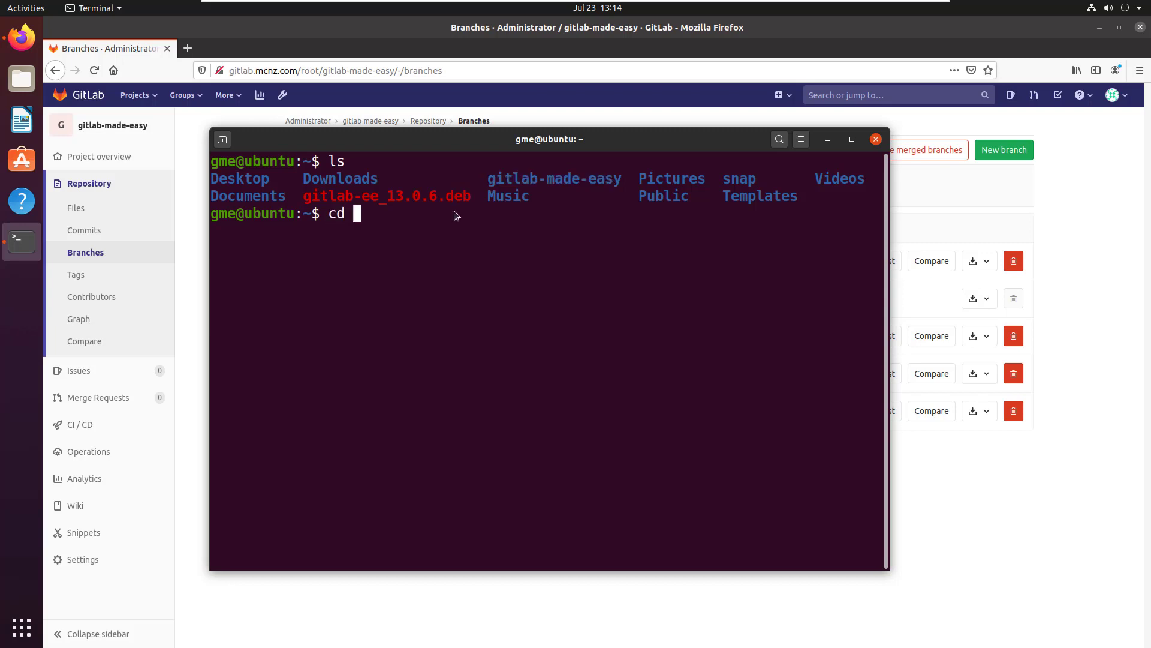
type("gitlab-m")
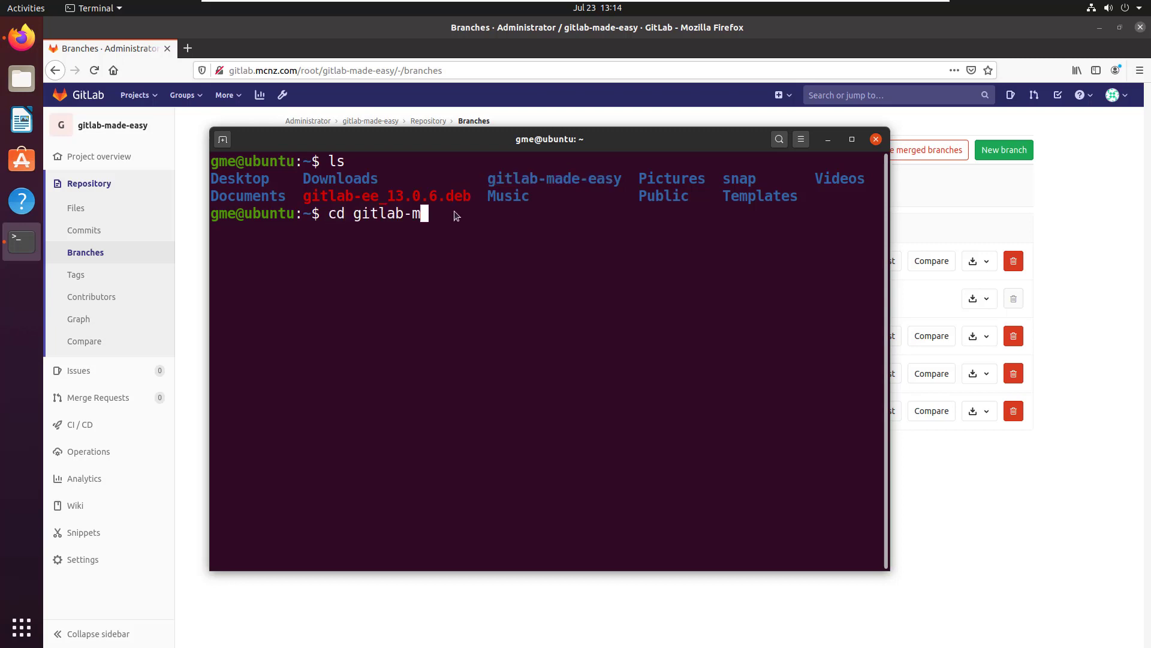
type("ade-easy")
type("ls")
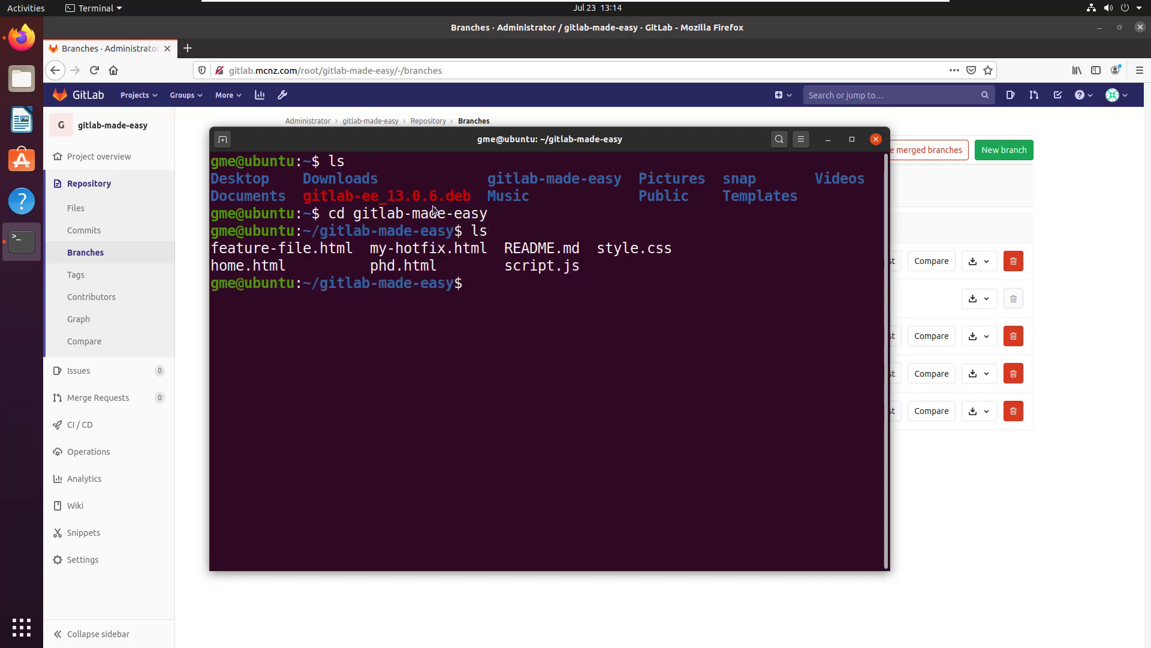
mouse_move(484, 285)
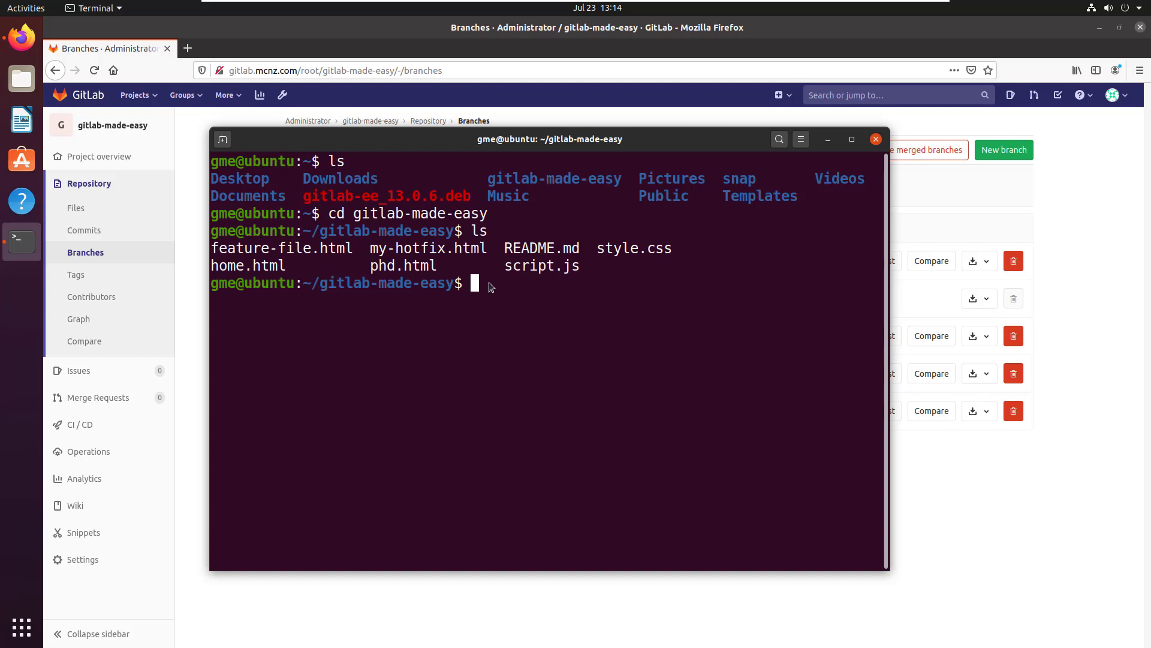
- Check git status, switch to master, and list all branches with git branch -a
type("git status")
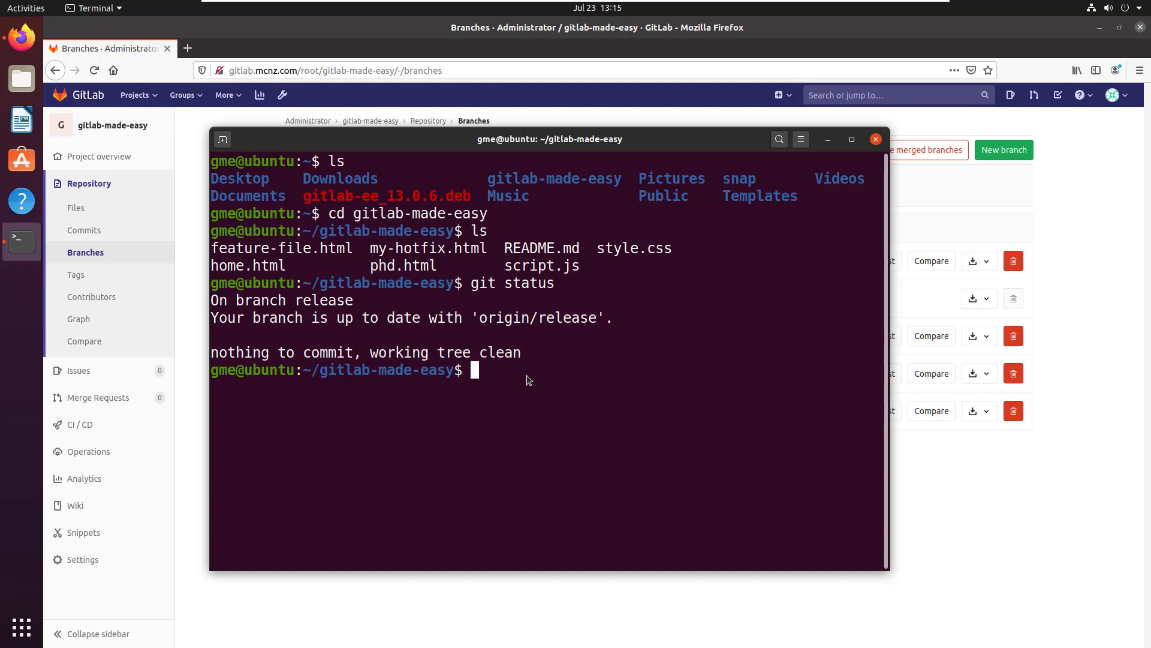
type("git checkout master")
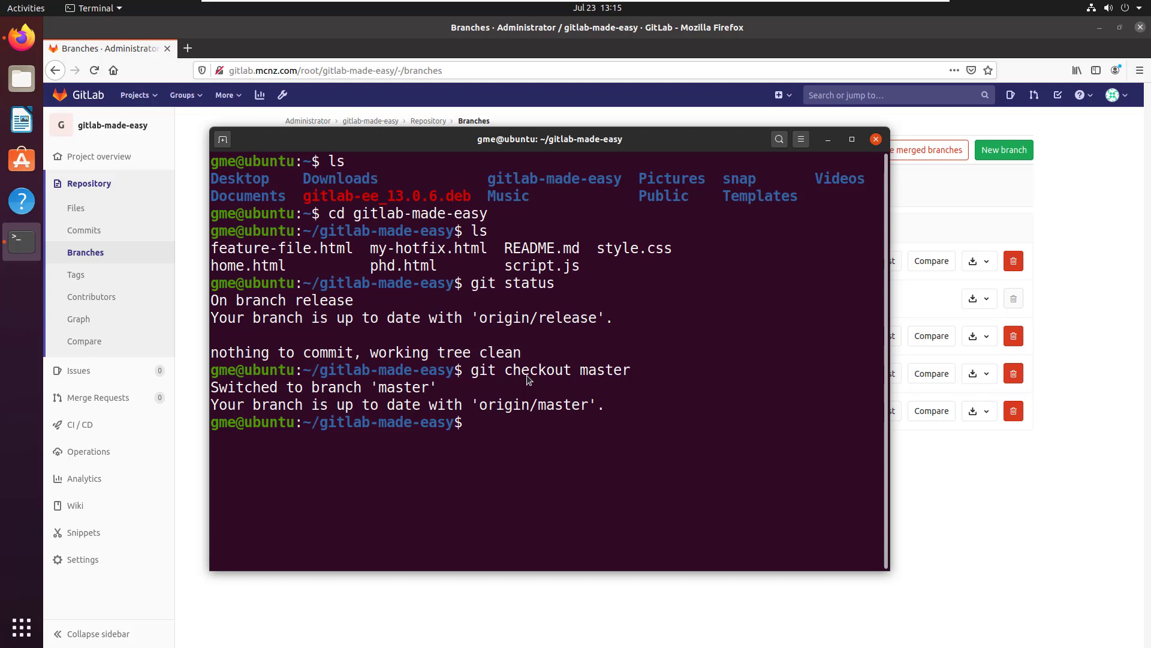
type("git status")
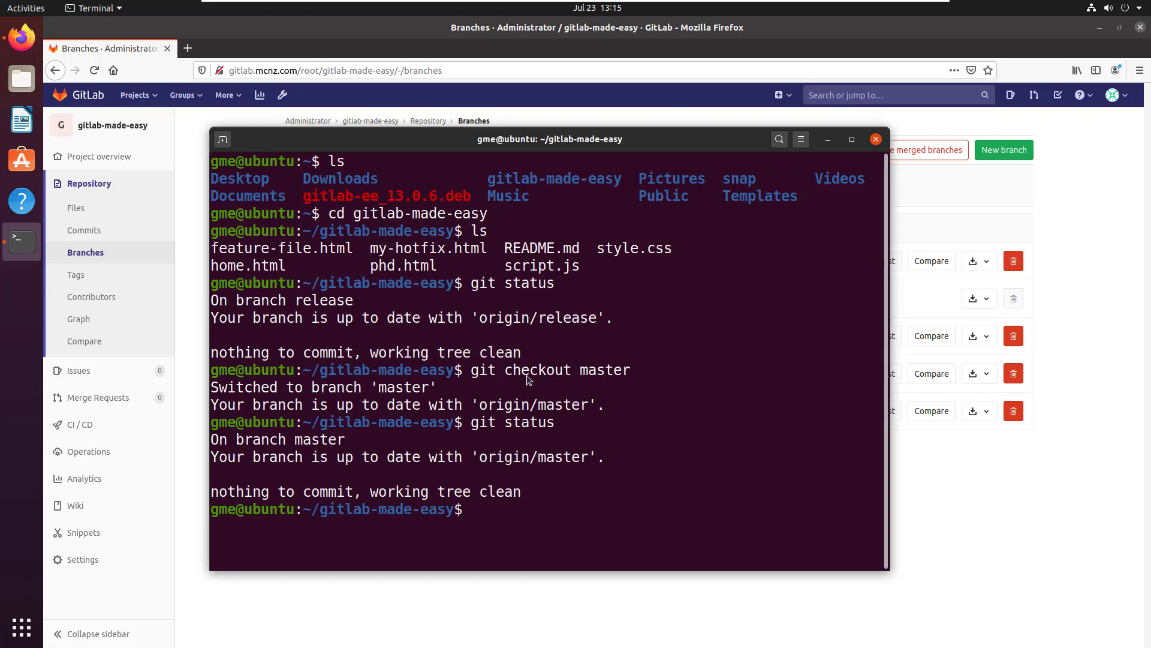
type("git branch -a")
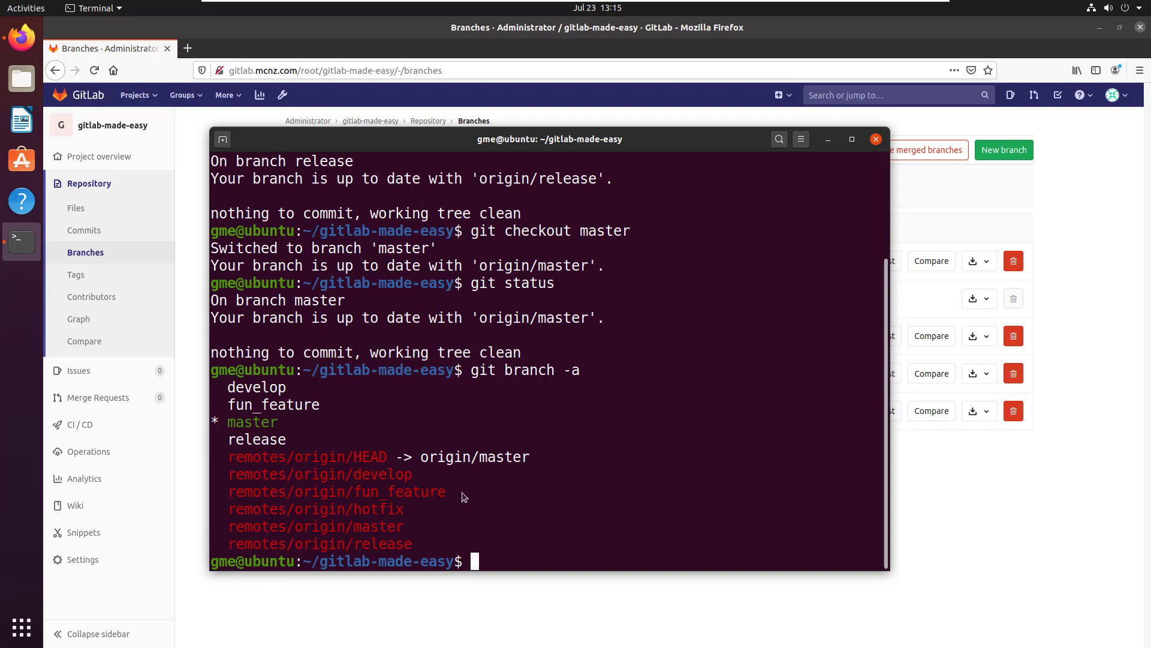
- Delete the local fun_feature branch (at 2ff8d65) with git branch -d, then begin git branch -l
double_click(337, 492)
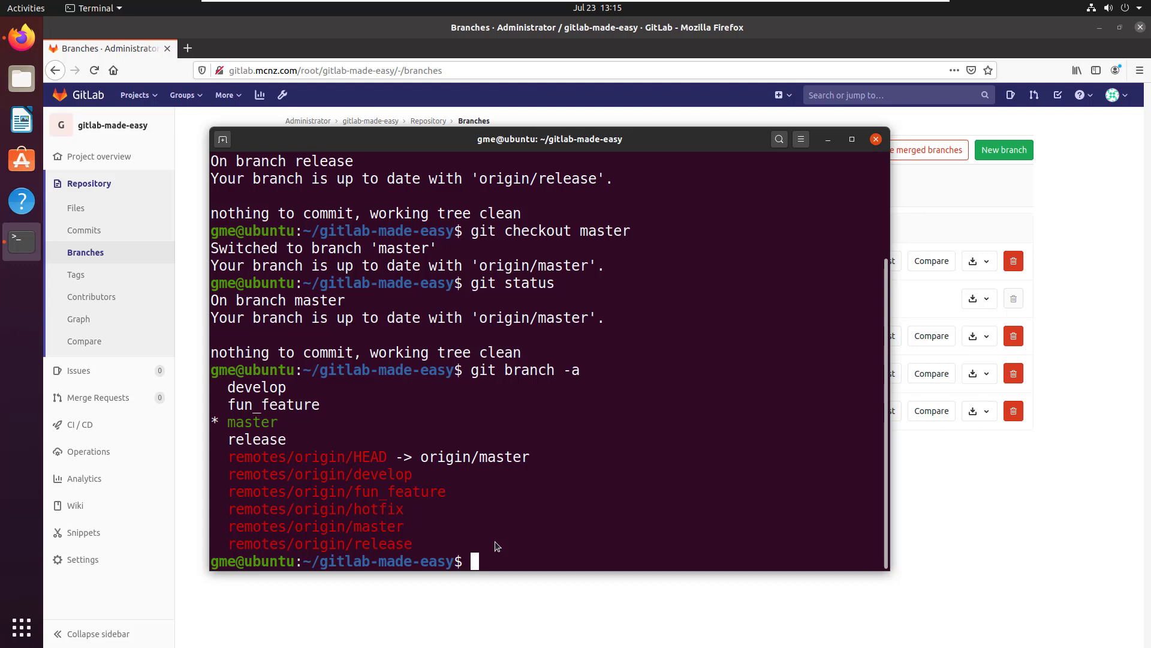
type("git branch -d fu")
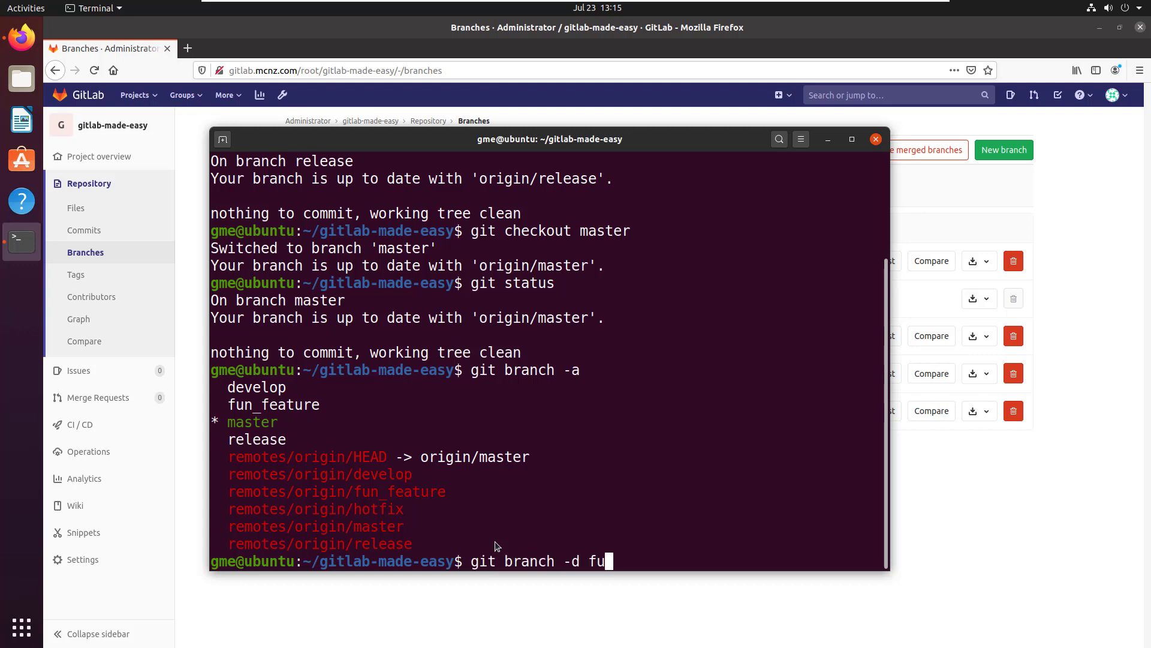
type("n_feature")
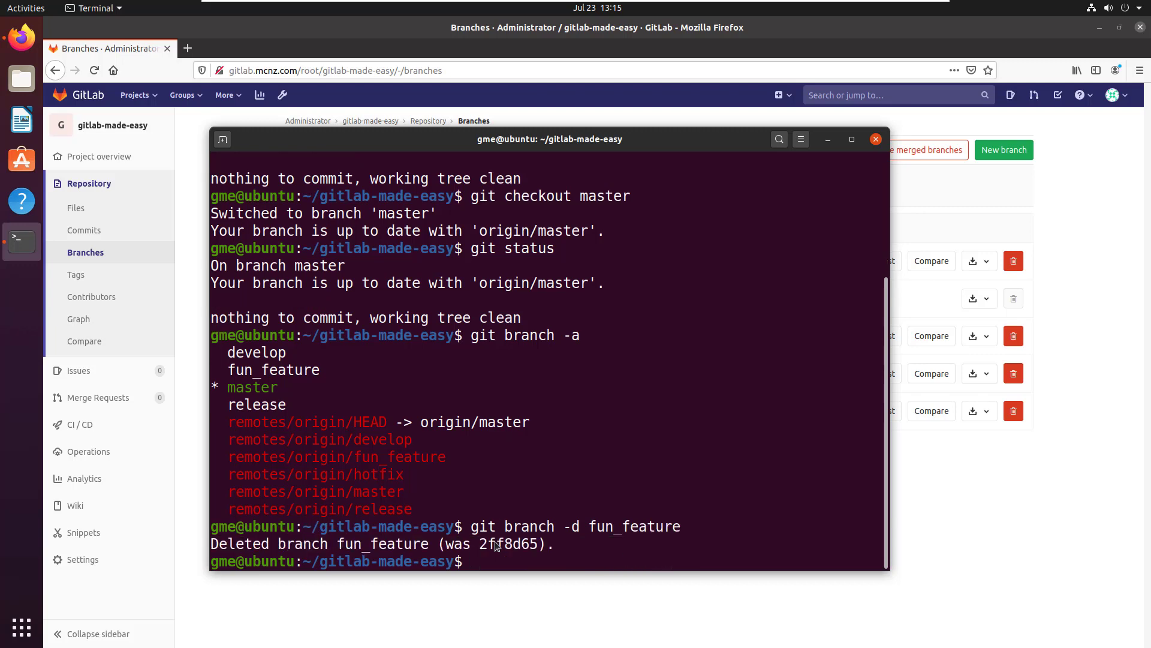
type("git")
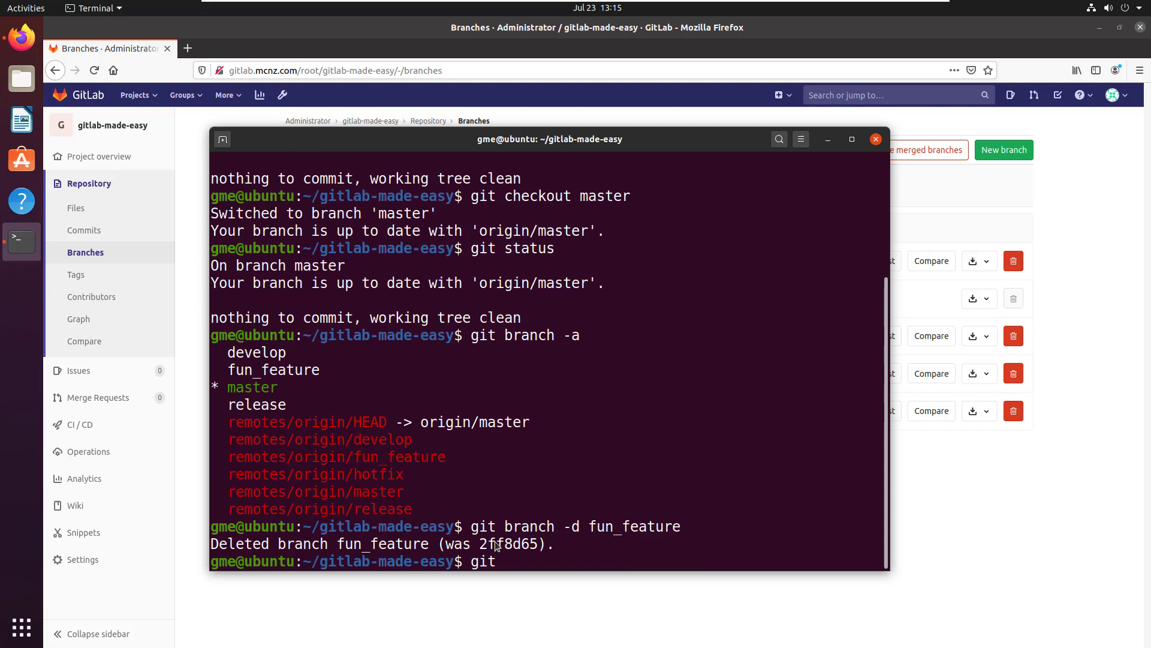
type("branch -l")
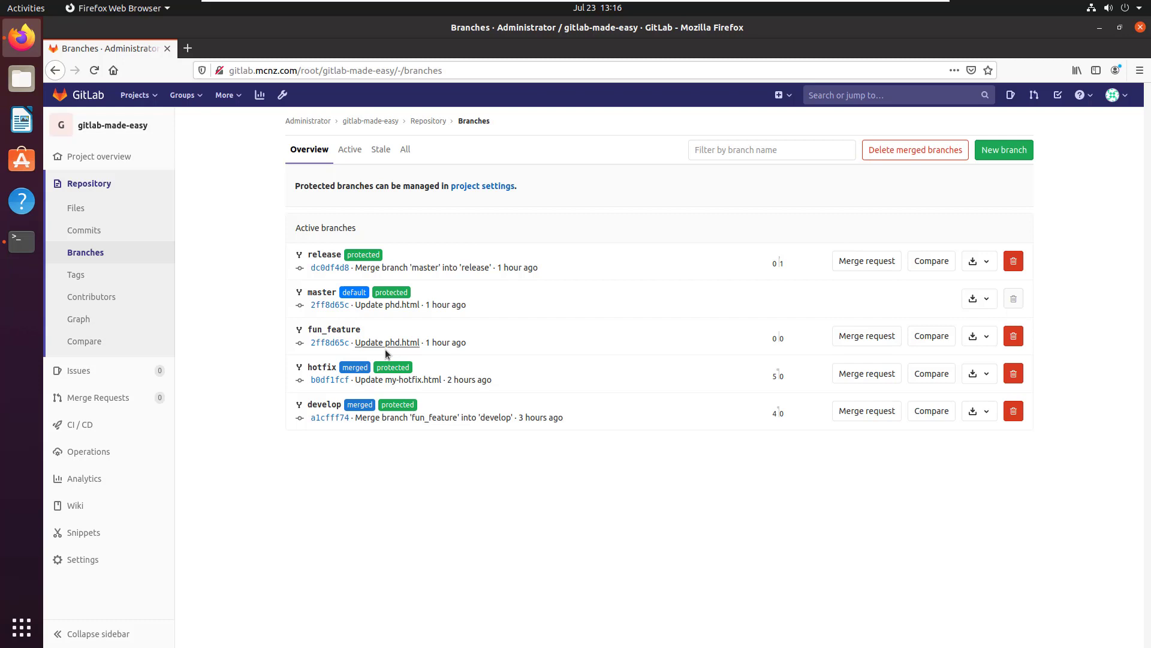
mouse_move(20, 242)
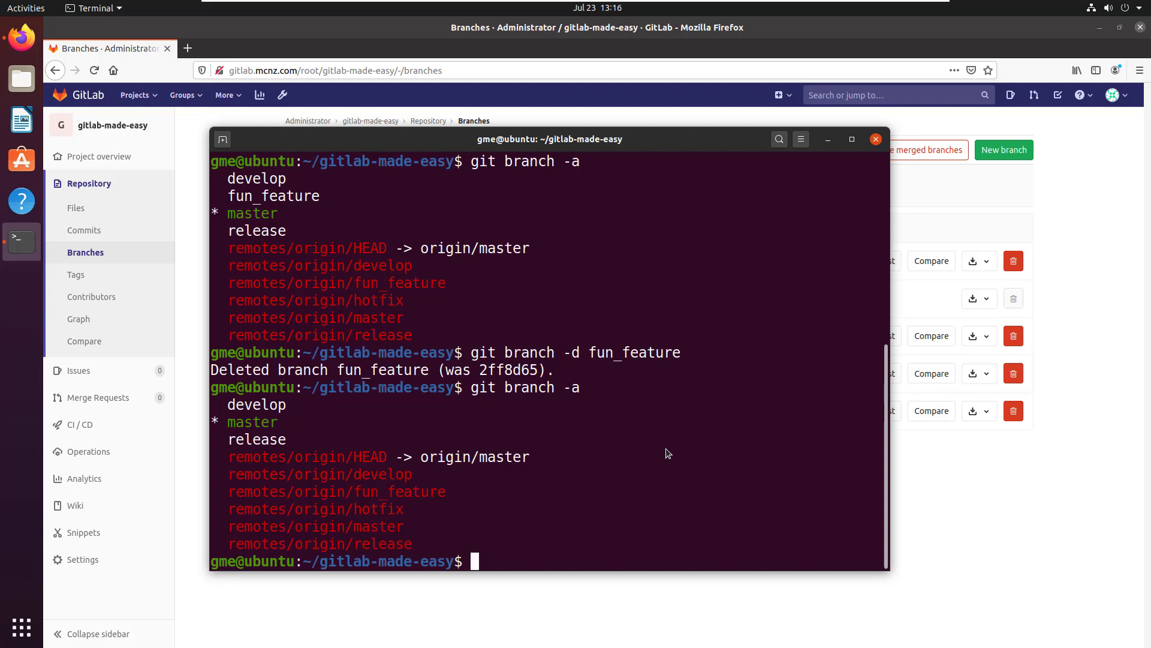
- Push the fun_feature deletion to origin with root credentials, then list all branches again
type("git push origin --de")
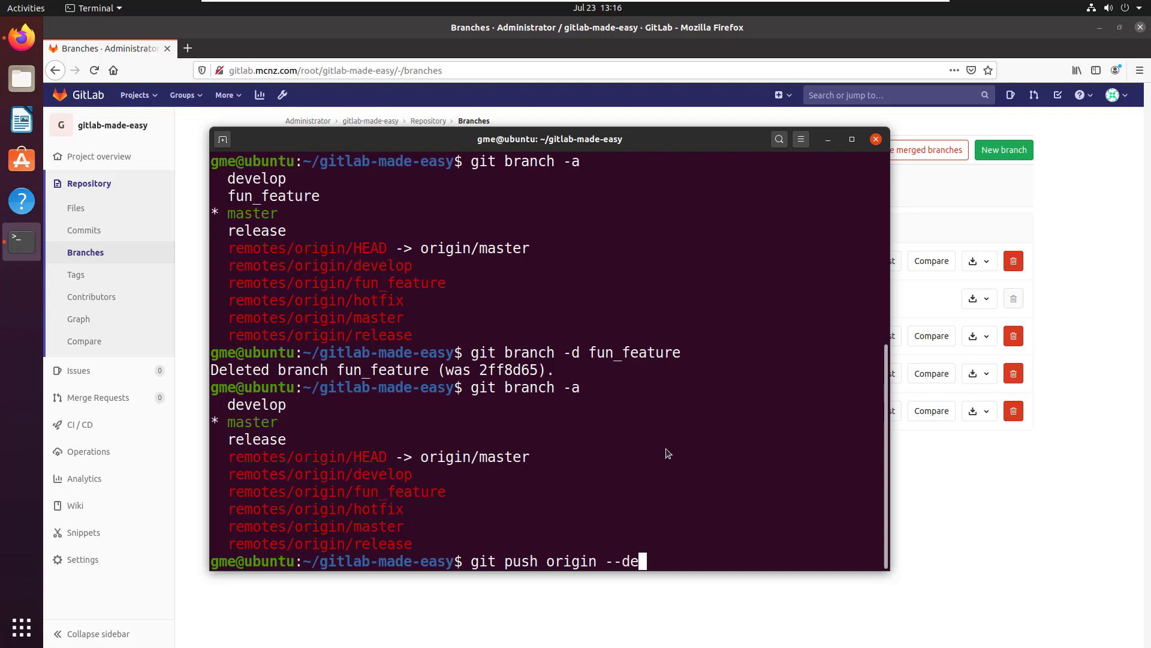
type("lete")
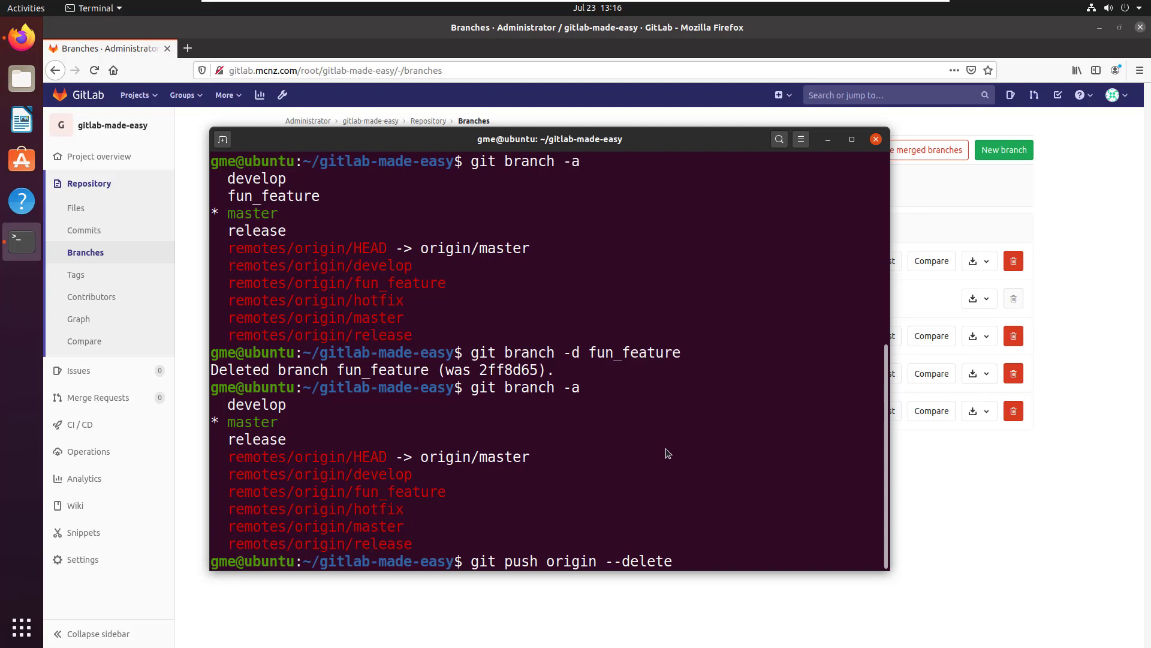
type("fun_")
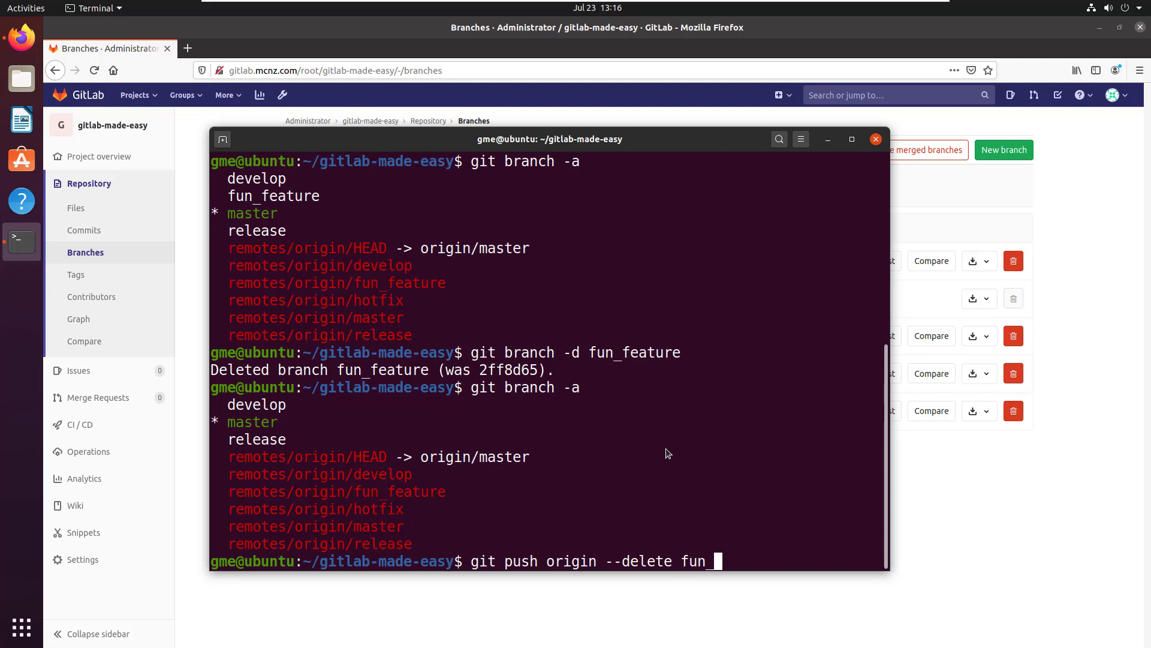
type("feature")
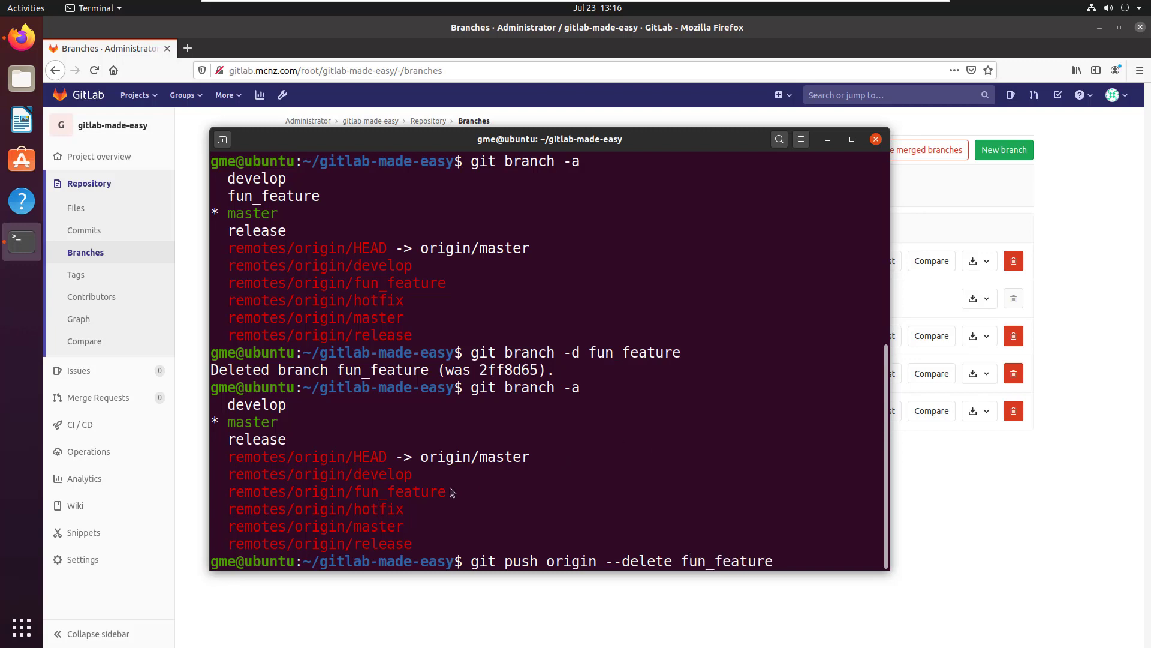
double_click(336, 491)
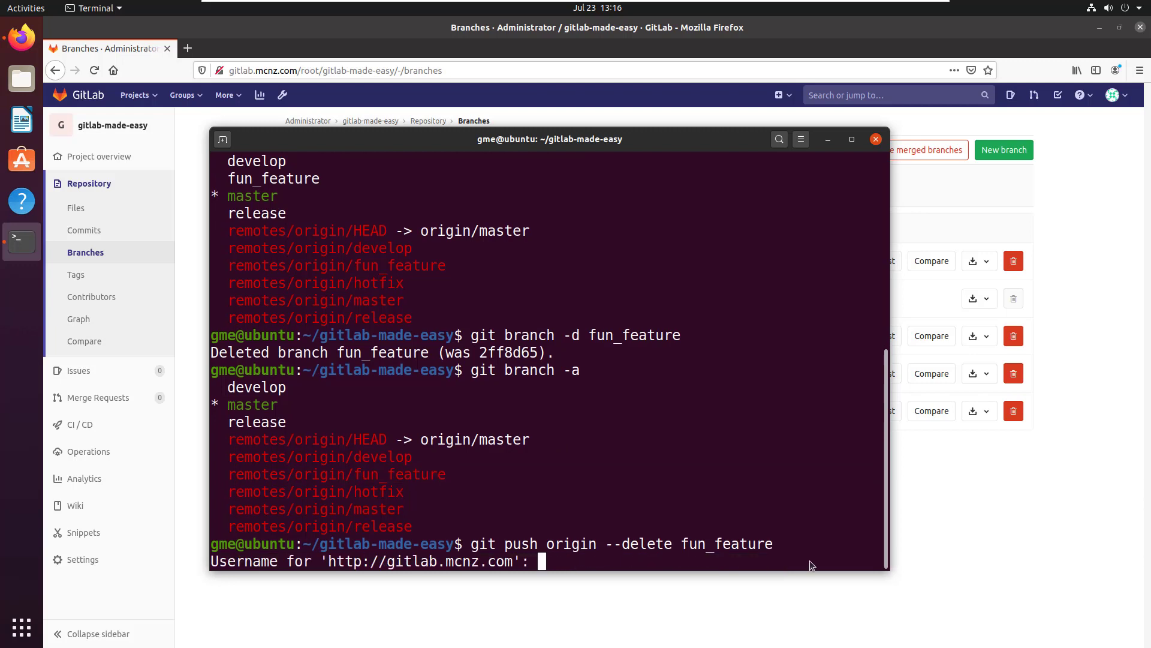
type("root")
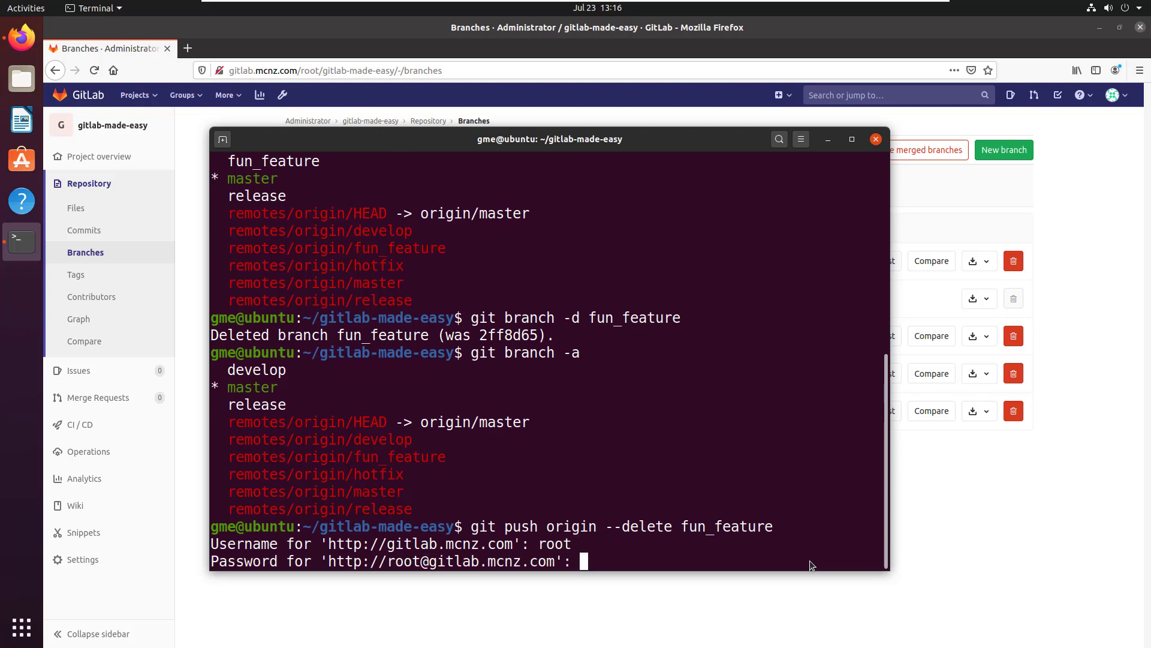
key("Return")
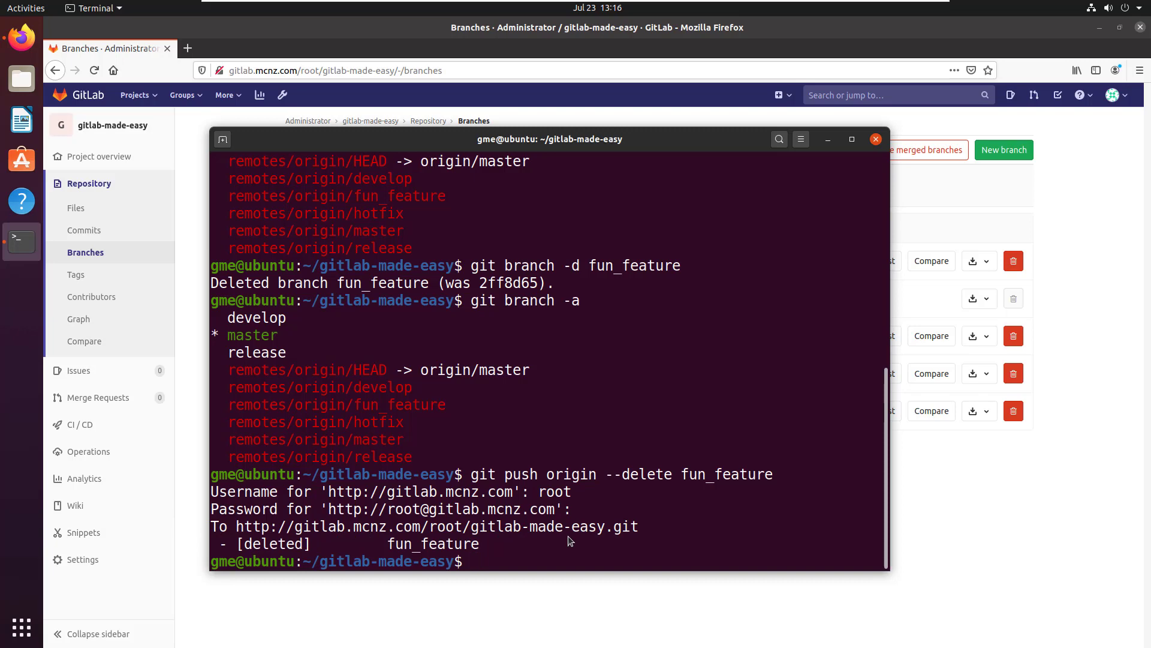
type("git branch -a")
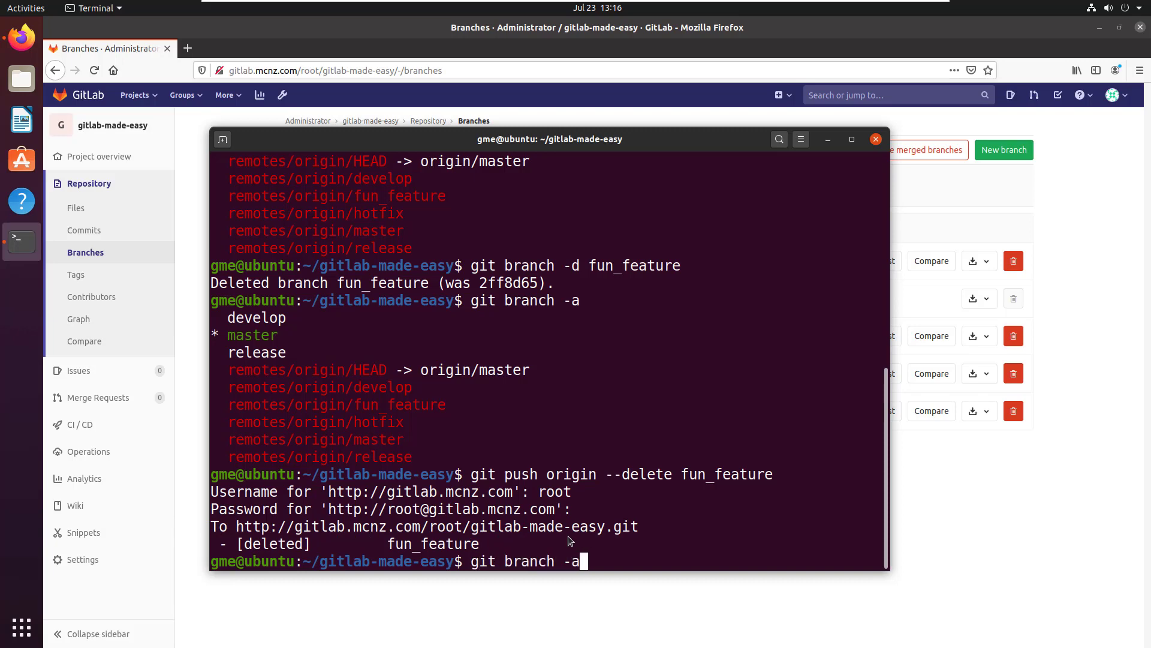
key("Return")
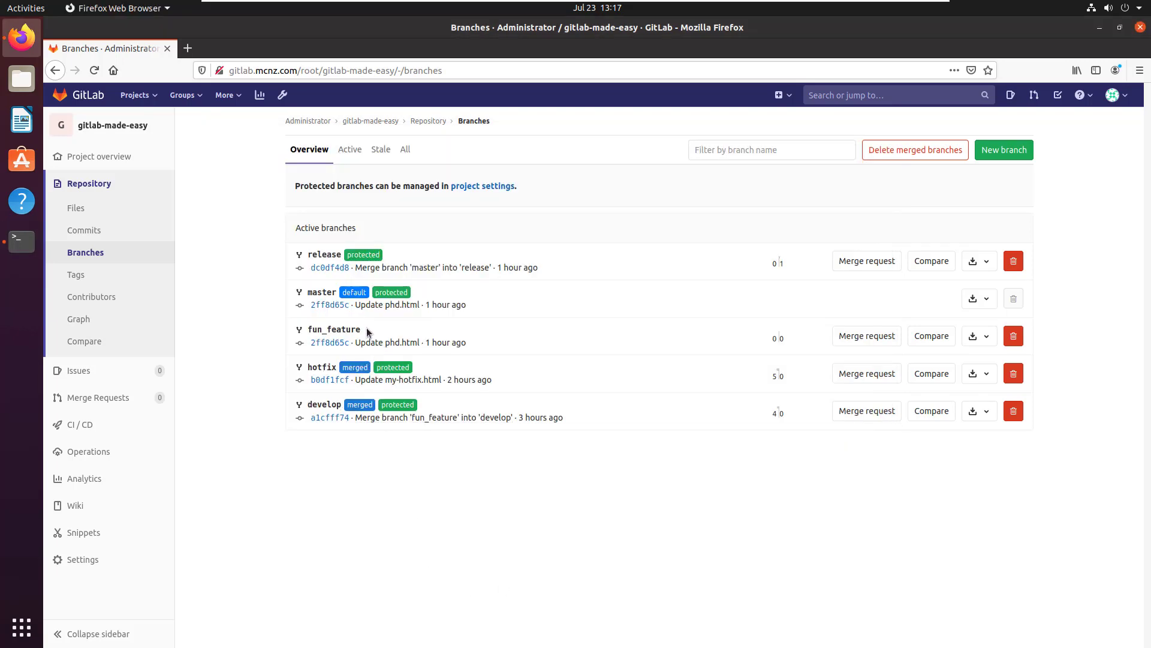
mouse_move(211, 241)
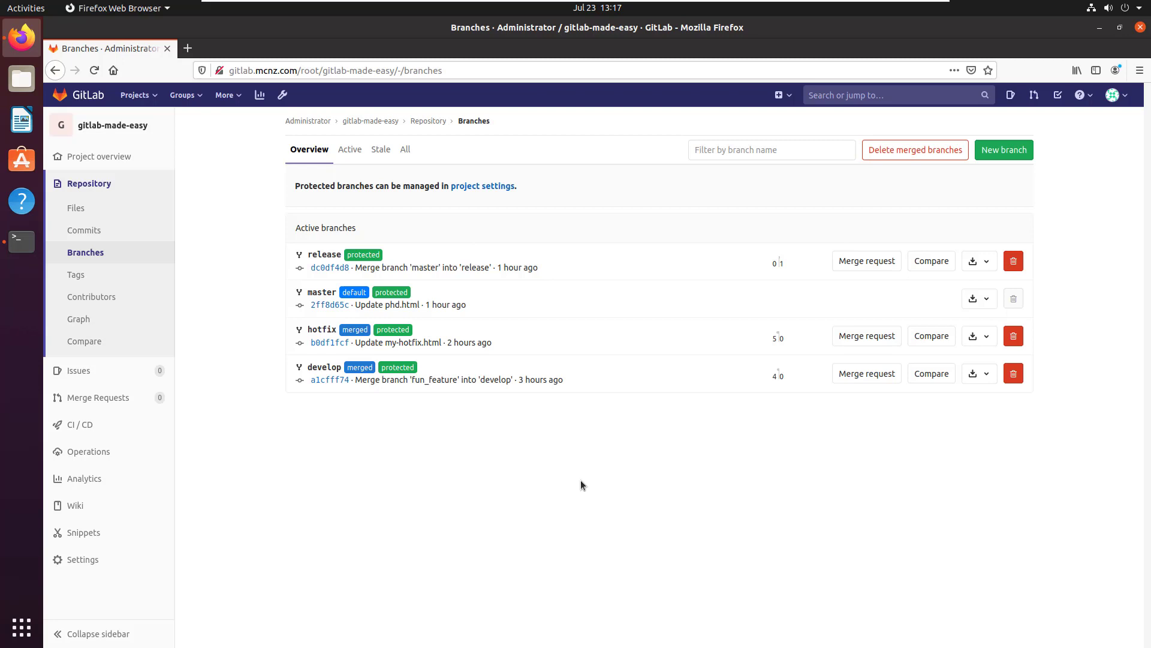
mouse_move(461, 384)
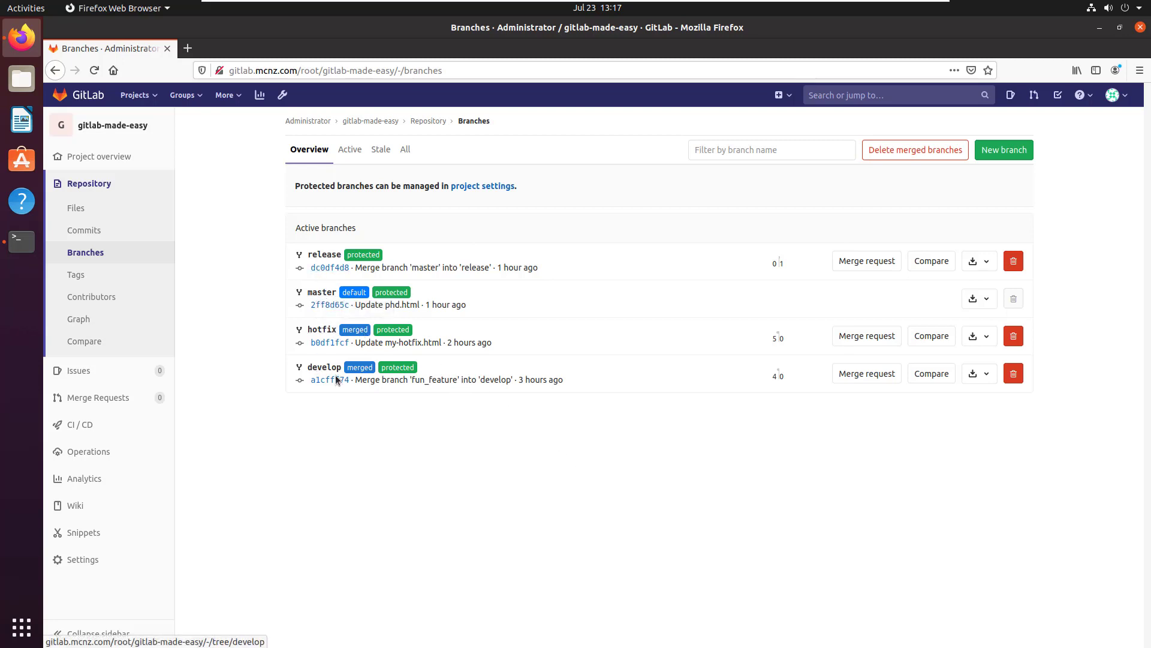
mouse_move(402, 439)
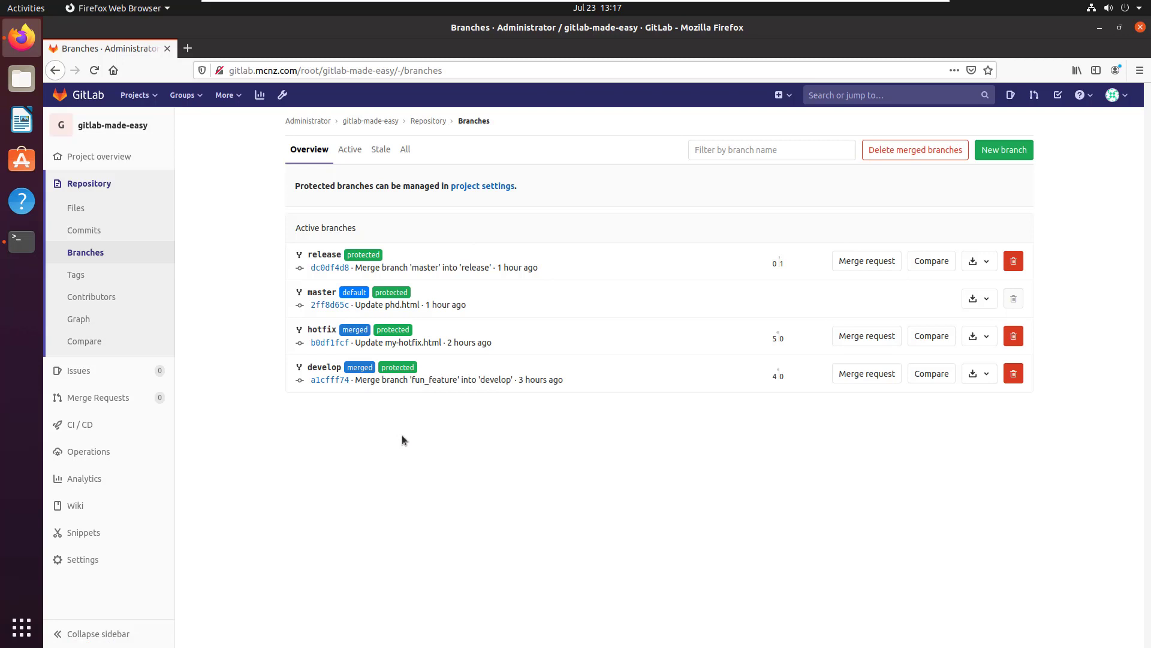
mouse_move(402, 373)
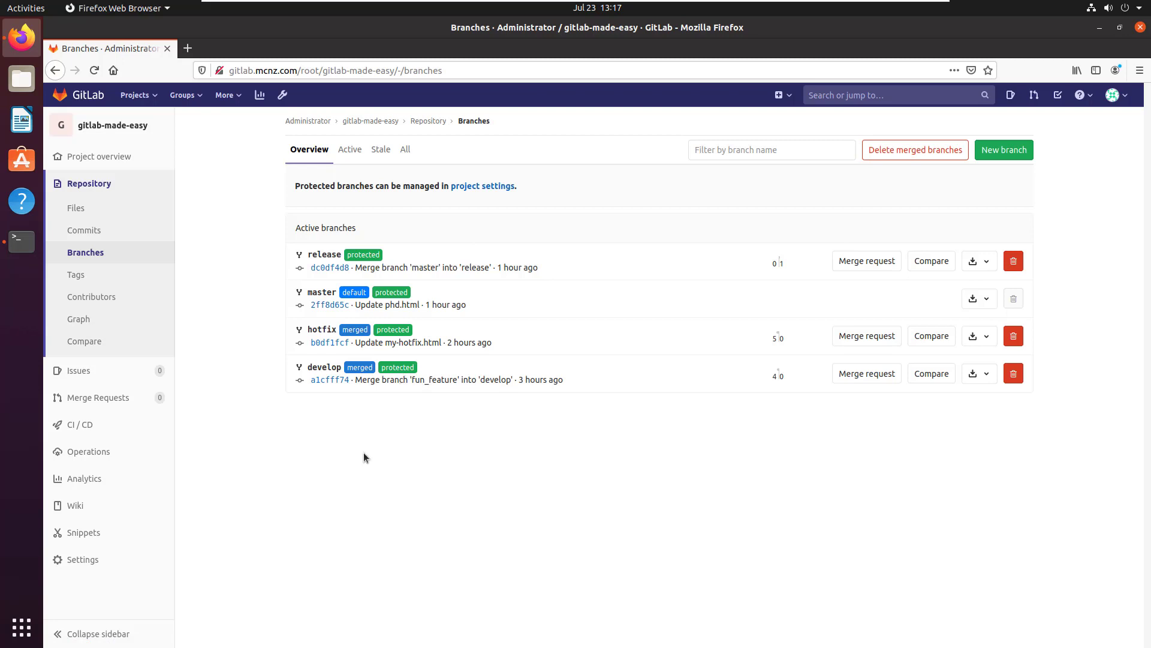
- Expand Protected Branches in Settings > Repository to view develop, hotfix, master and release
left_click(81, 559)
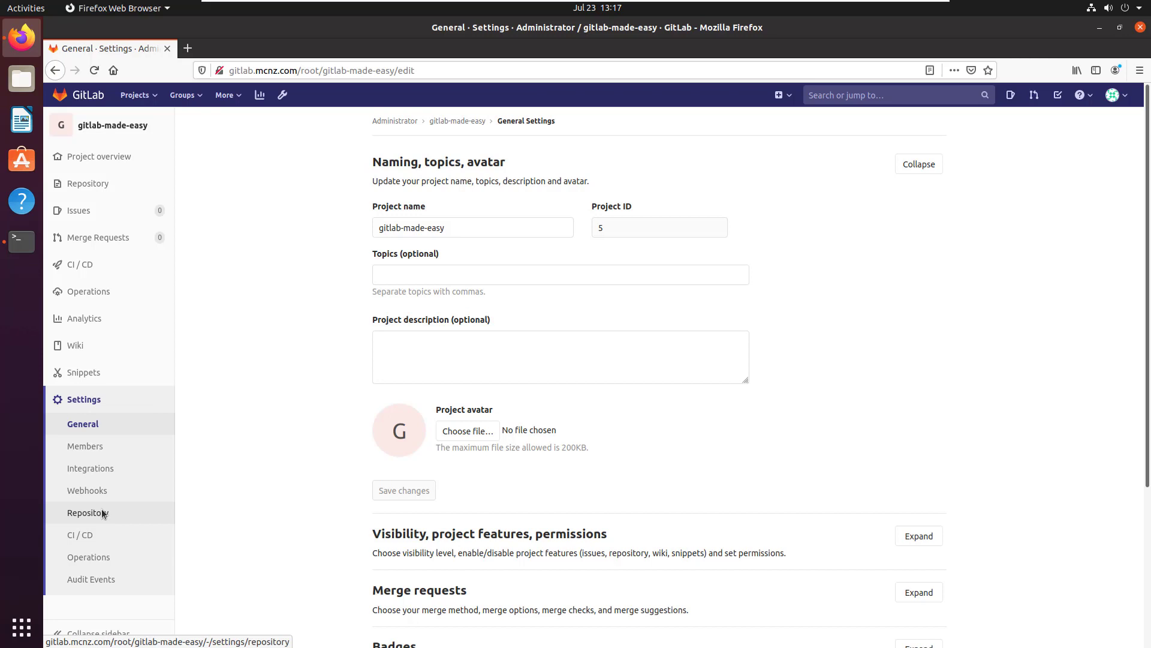
left_click(89, 511)
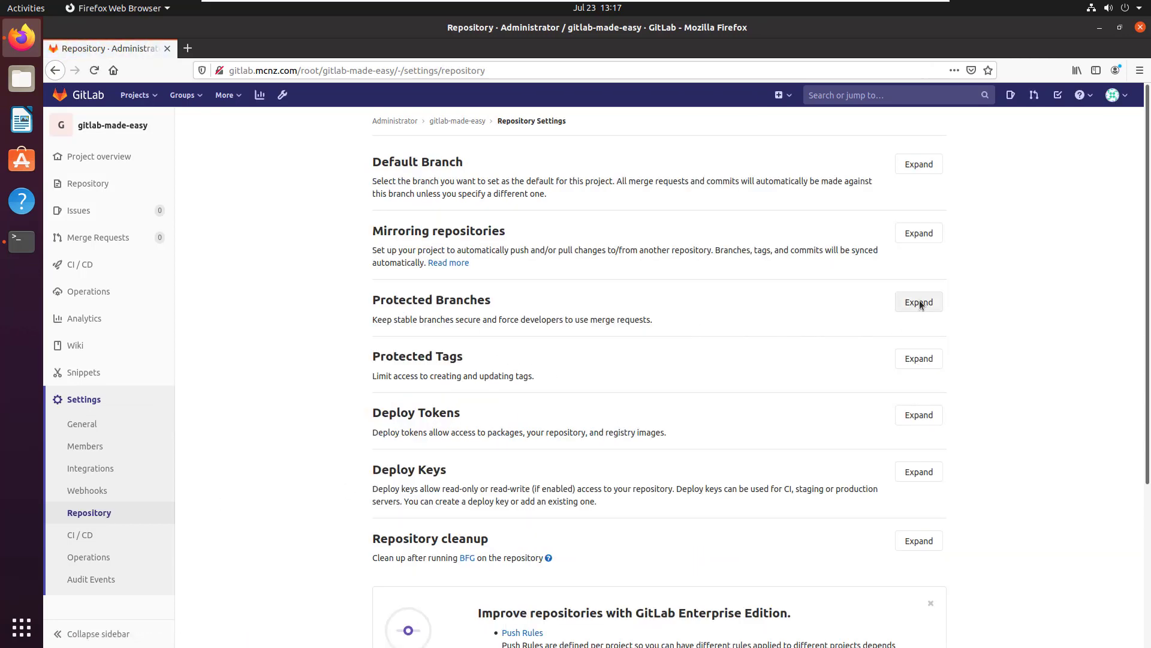
left_click(918, 302)
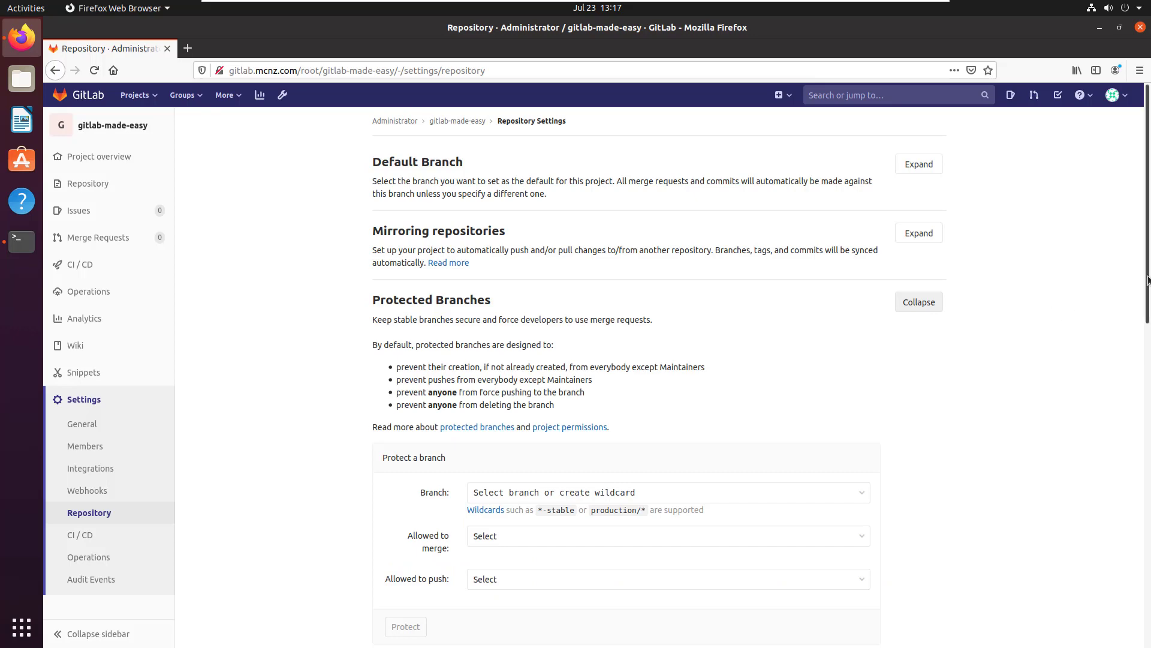
scroll("down", 3)
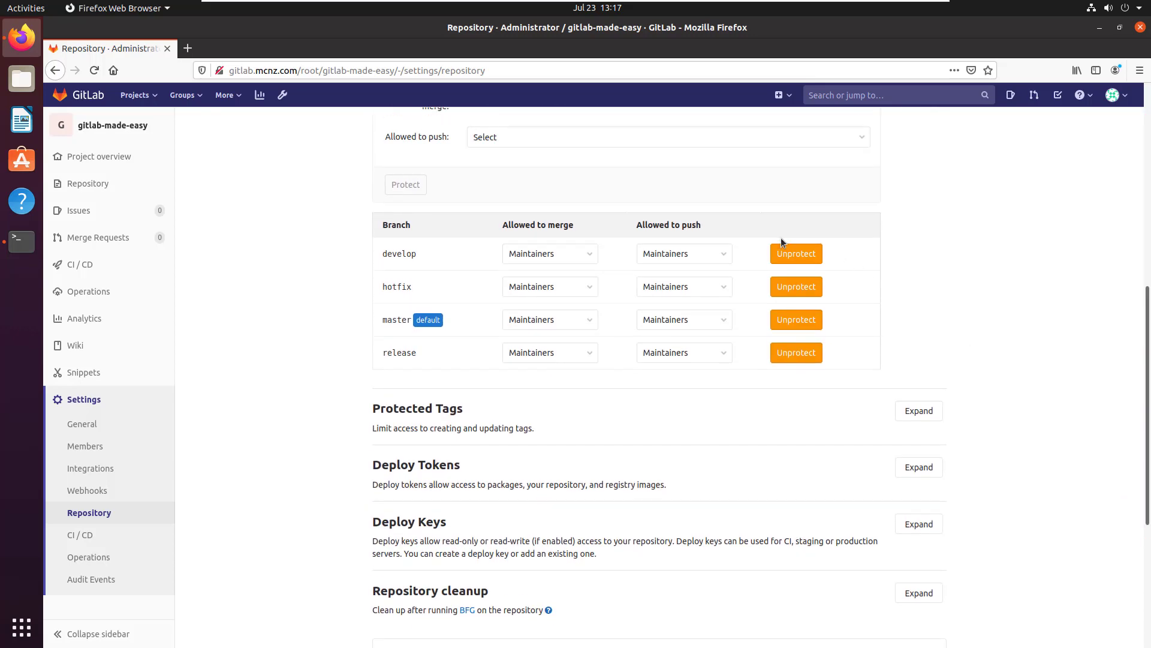